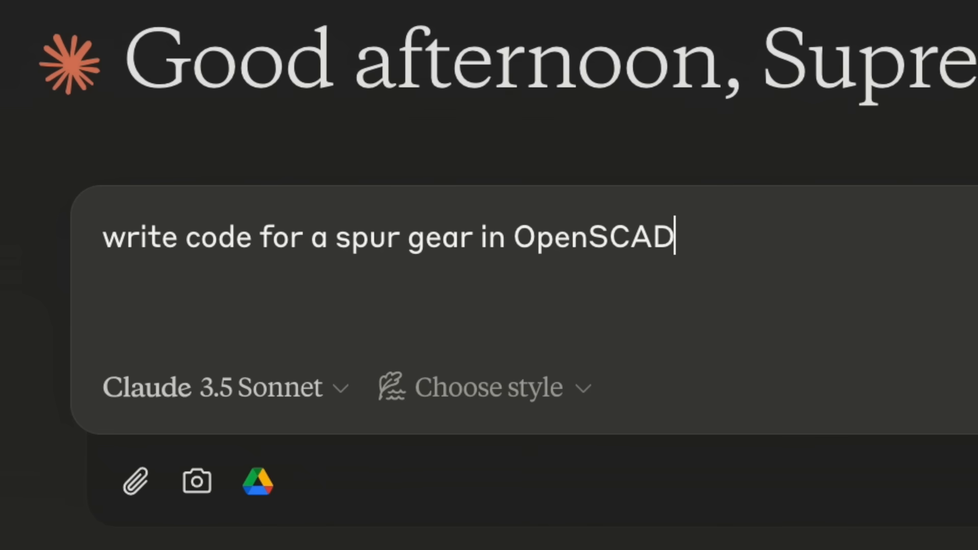
- Send Claude the spur gear request, adding ', you can use' built-in libraries
type(", you can use built in libra")
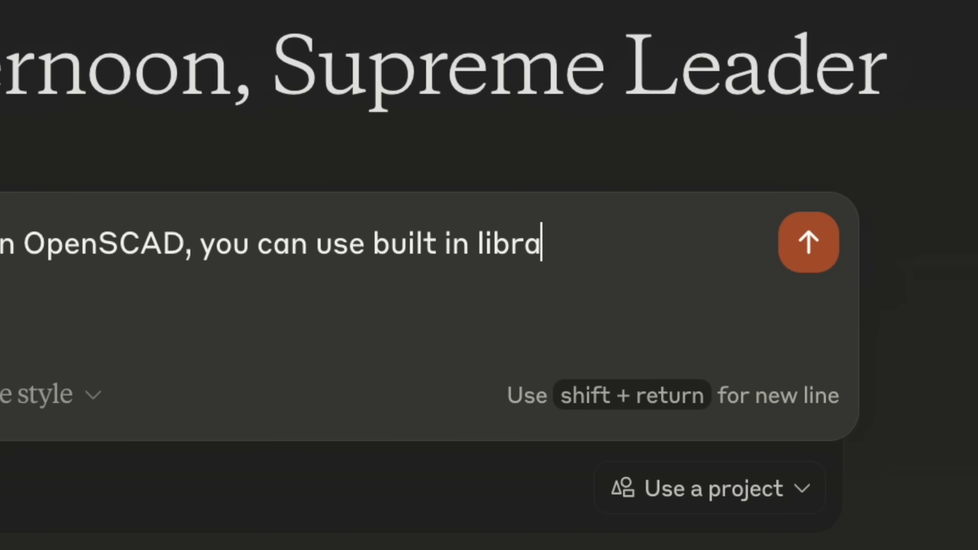
left_click(807, 242)
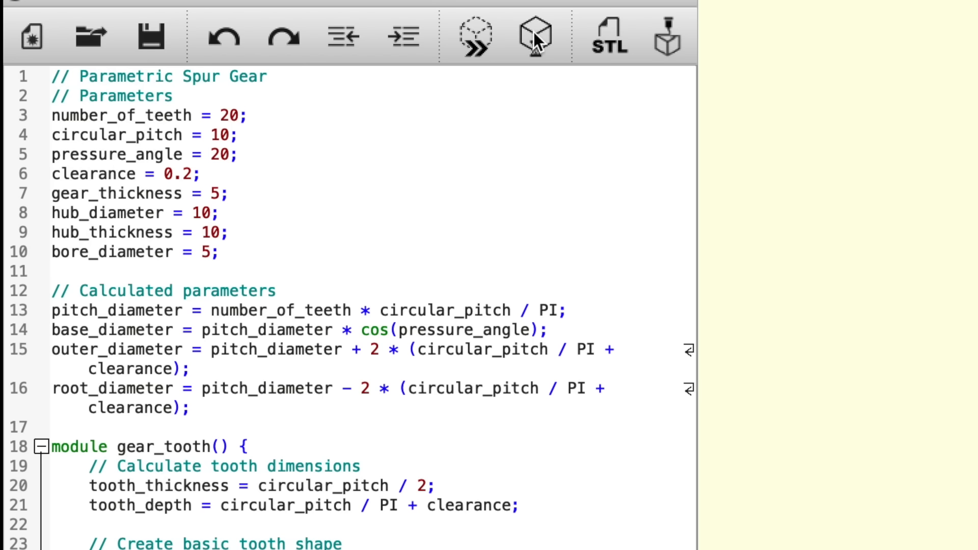
- Preview the pasted parametric spur gear script in the viewport
left_click(533, 35)
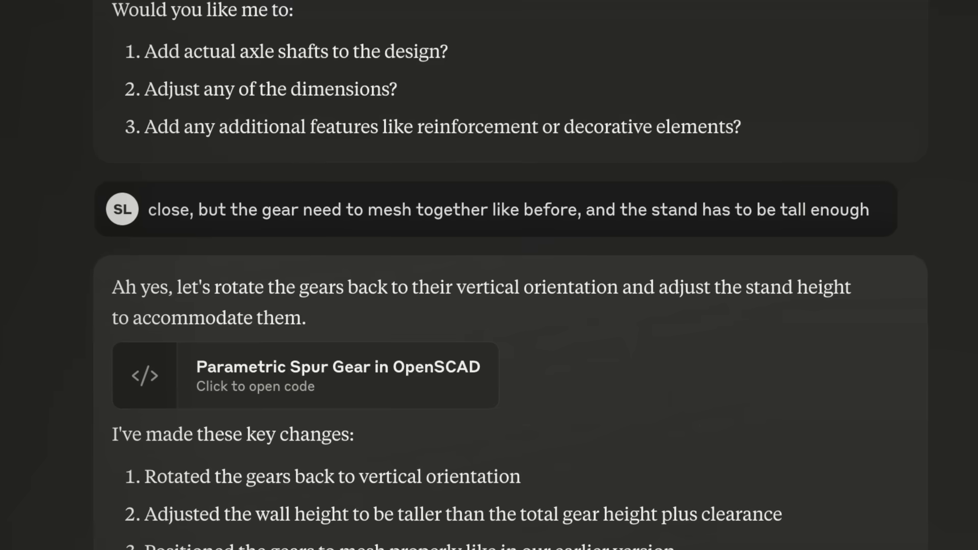
- Scroll through Claude's revised vertical-meshing gear artifact and its change list
scroll("down", 3)
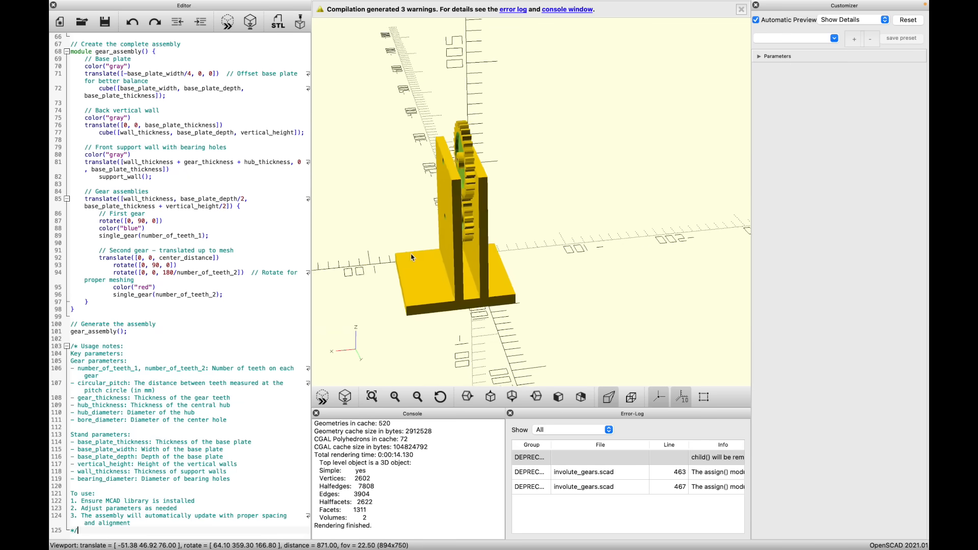
- Orbit and zoom in on the rendered two-gear stand assembly
left_click_drag(412, 256, 467, 254)
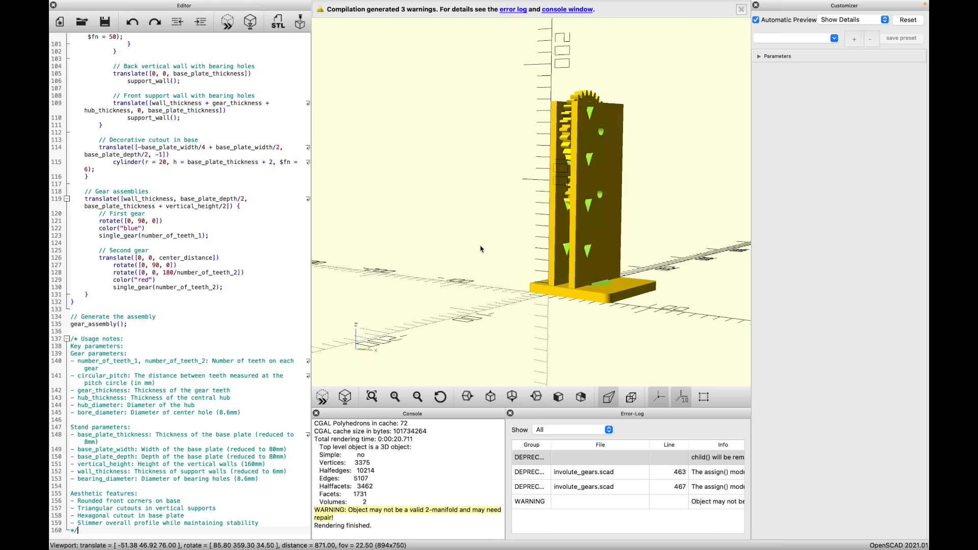
scroll("down", 3)
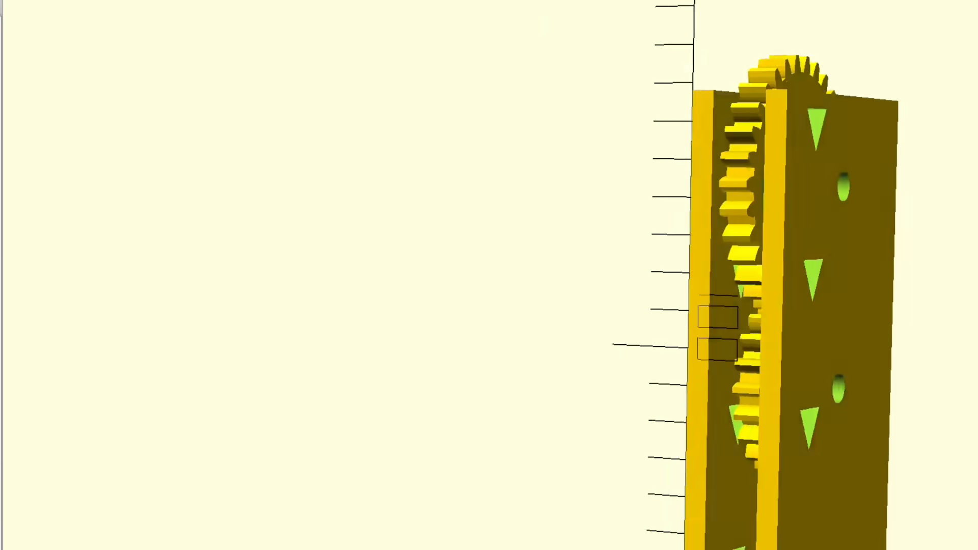